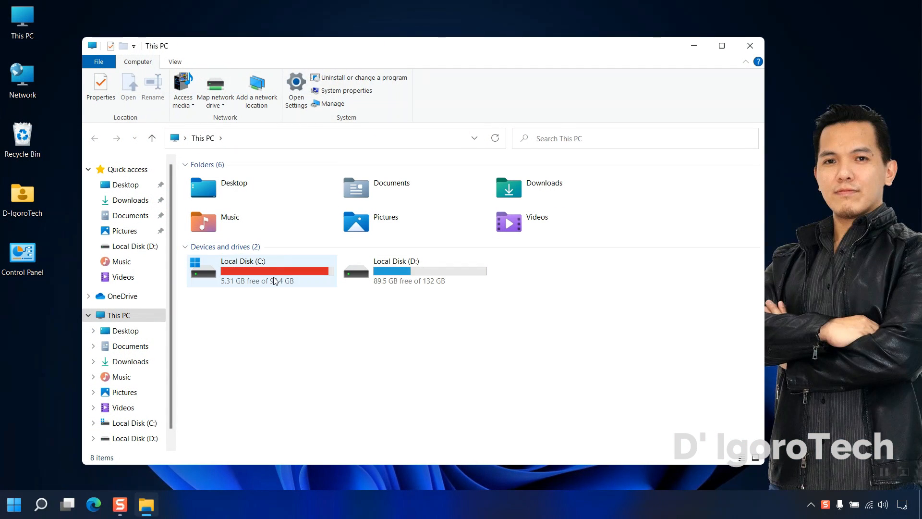
Check that drive C has only 5.31 GB free, then search Windows for 'storage'
left_click(262, 270)
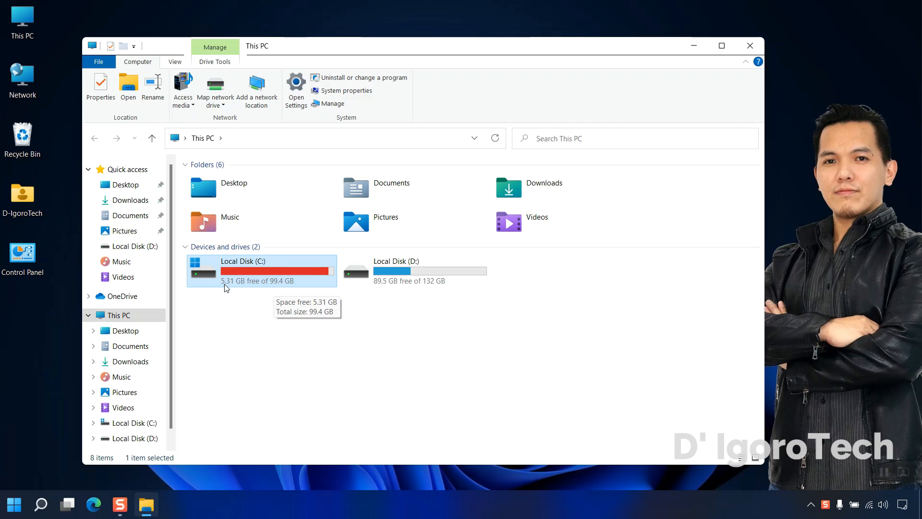
mouse_move(230, 293)
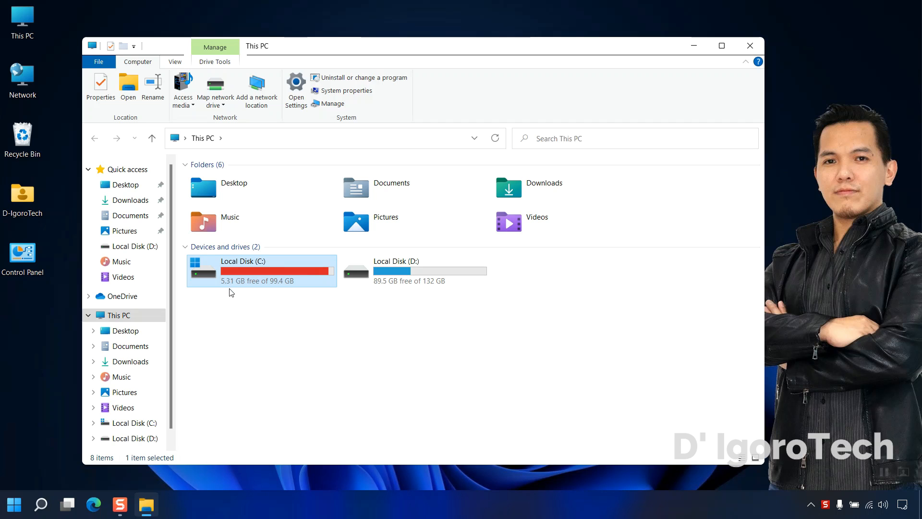
mouse_move(638, 82)
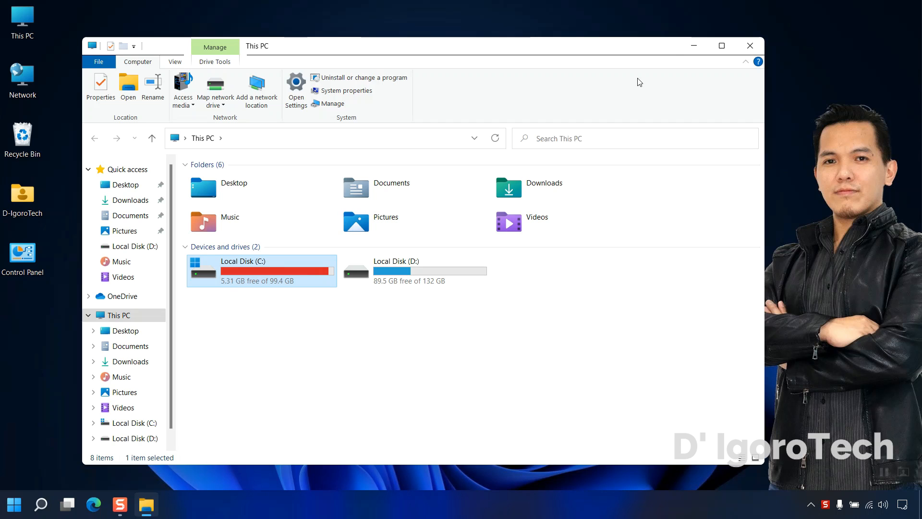
left_click(40, 504)
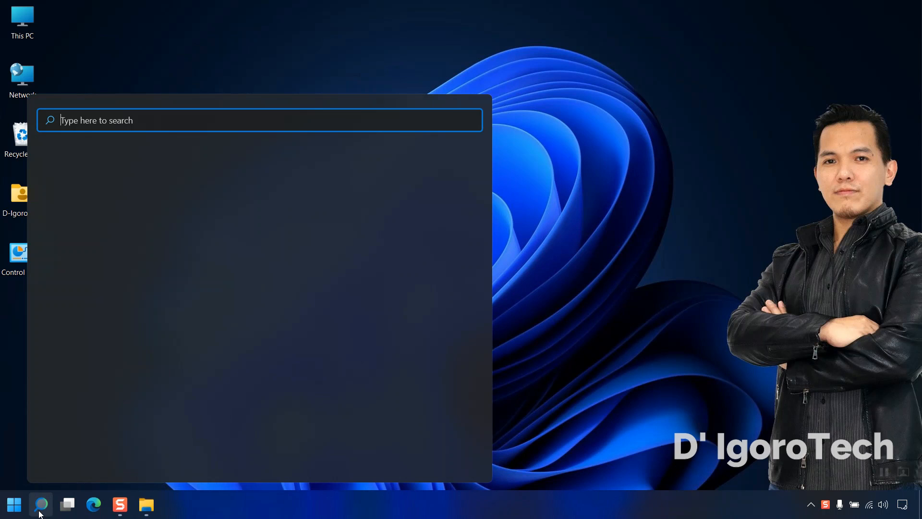
type("storagf")
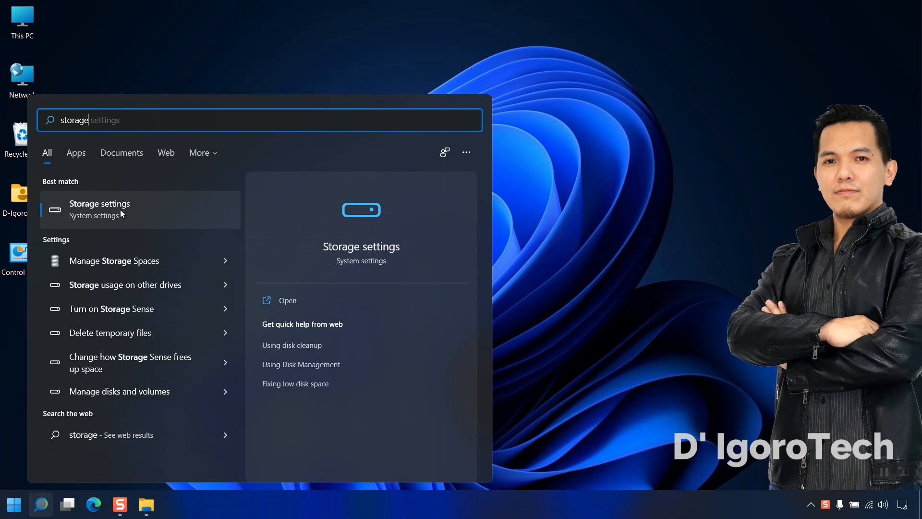
Open Storage settings and review C: usage: temporary files 40.1 GB, videos 25.8 GB
left_click(99, 203)
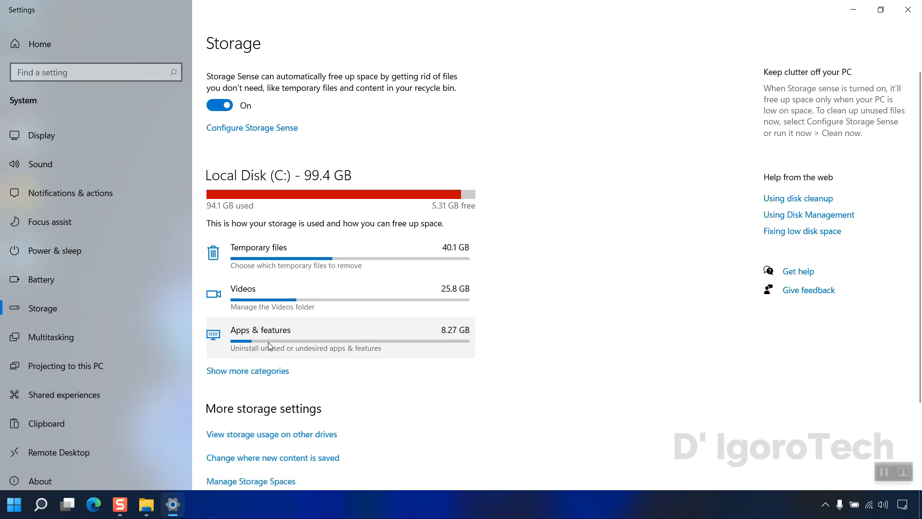
scroll("down", 3)
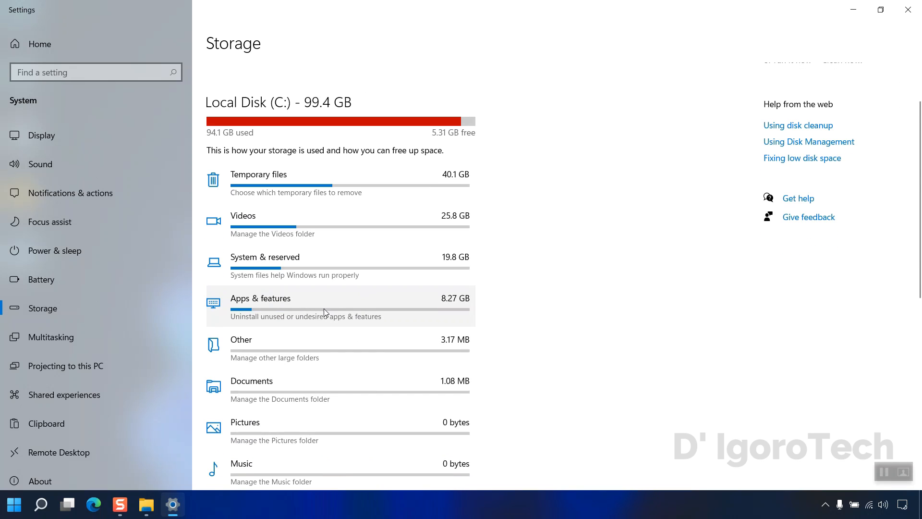
scroll("down", 3)
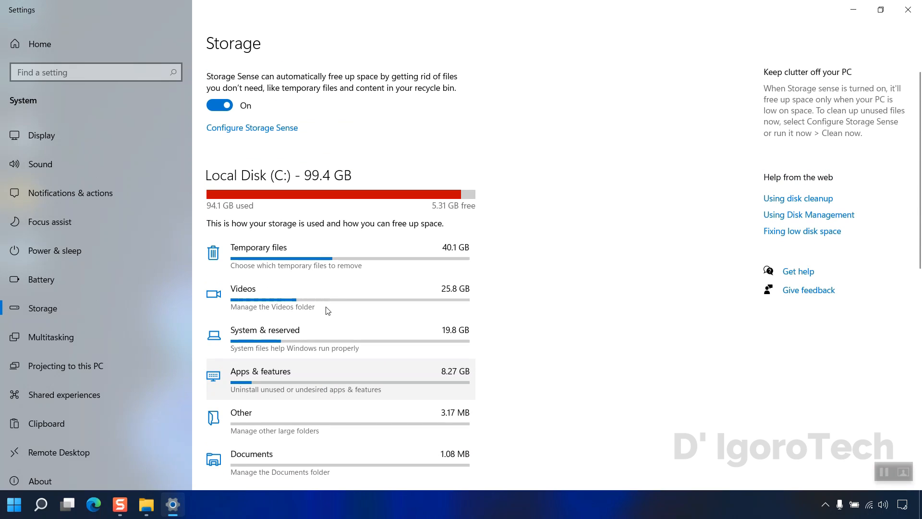
mouse_move(306, 264)
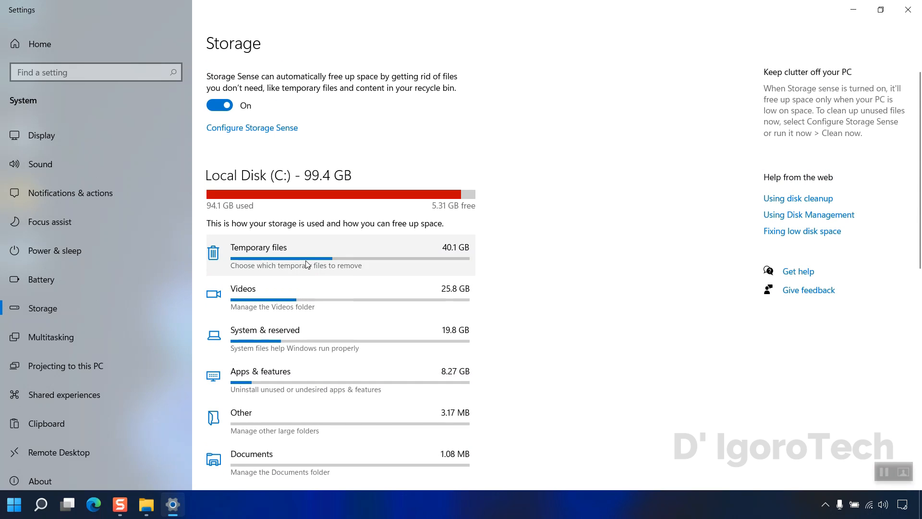
Tick Downloads (23.2 GB) under Temporary files, with the Downloads folder open alongside
left_click(257, 247)
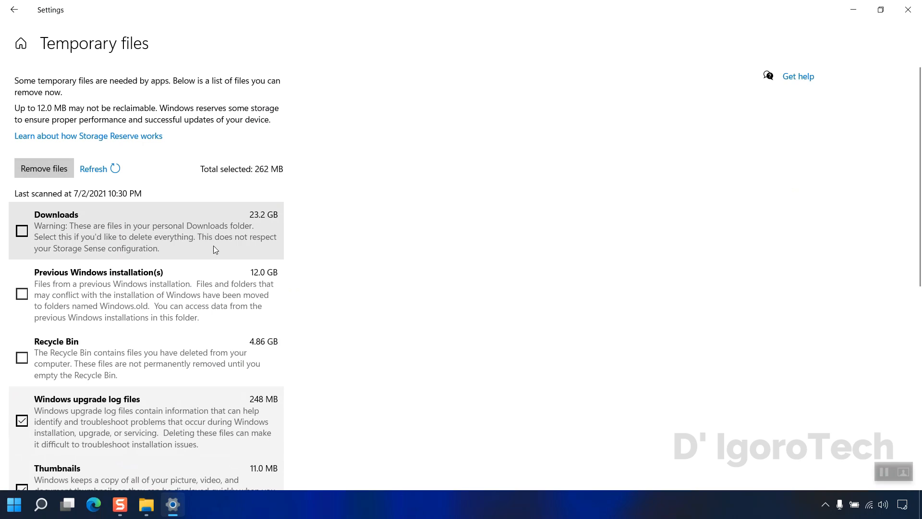
mouse_move(156, 230)
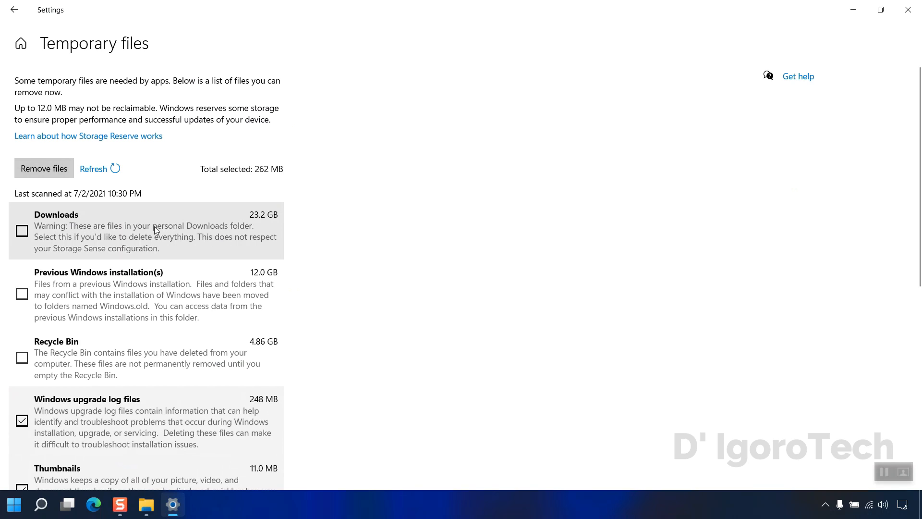
left_click(93, 168)
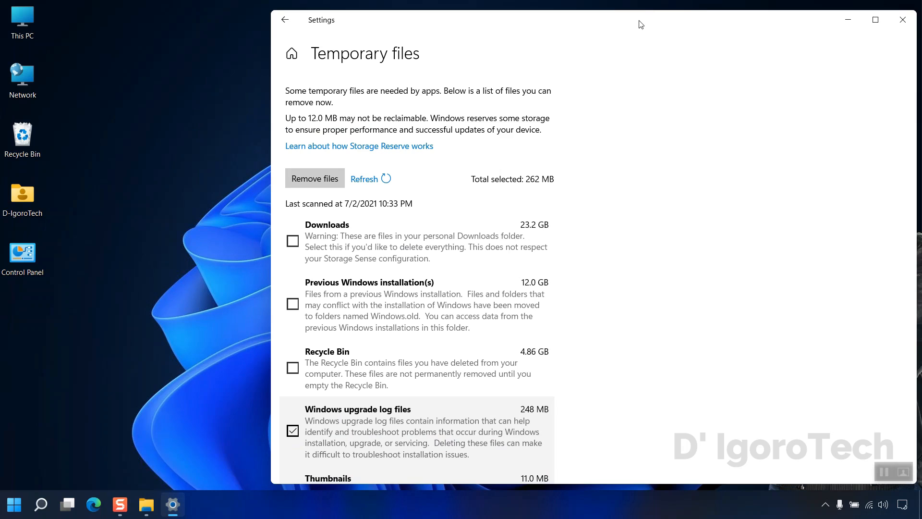
left_click(145, 504)
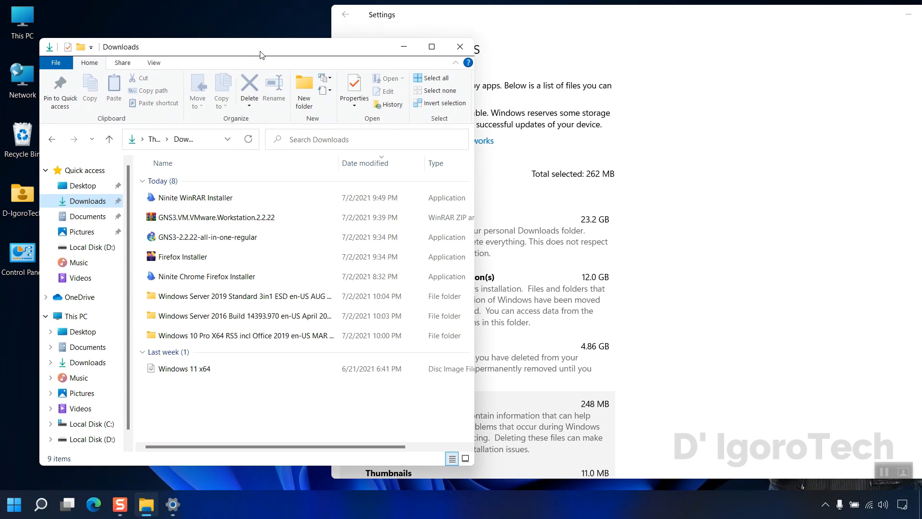
mouse_move(199, 399)
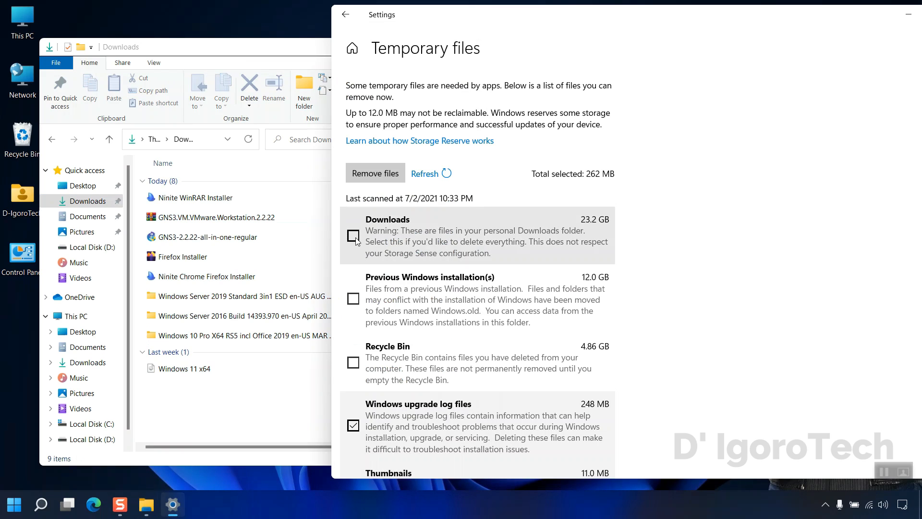
left_click(353, 234)
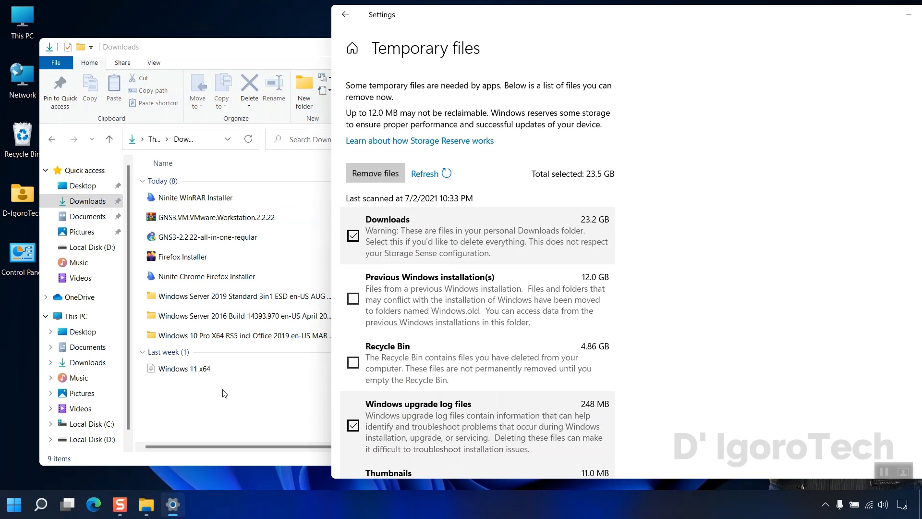
key("ctrl+a")
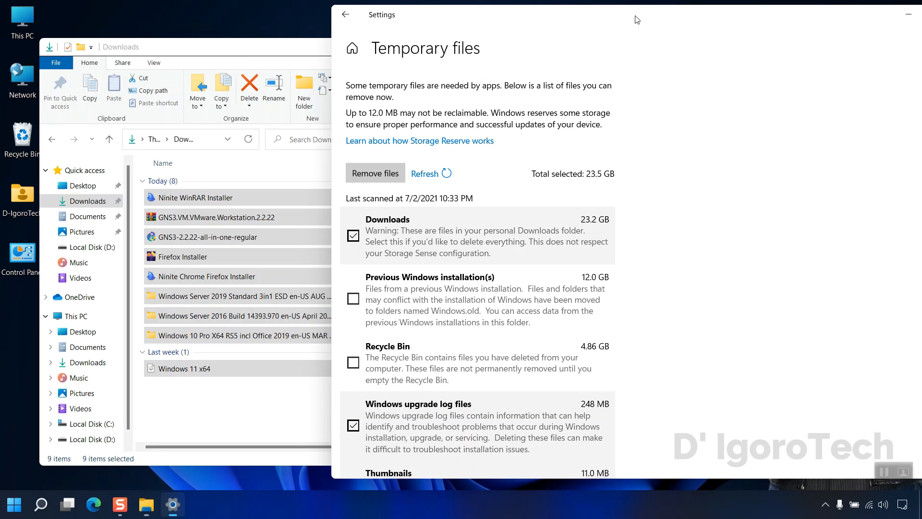
mouse_move(522, 164)
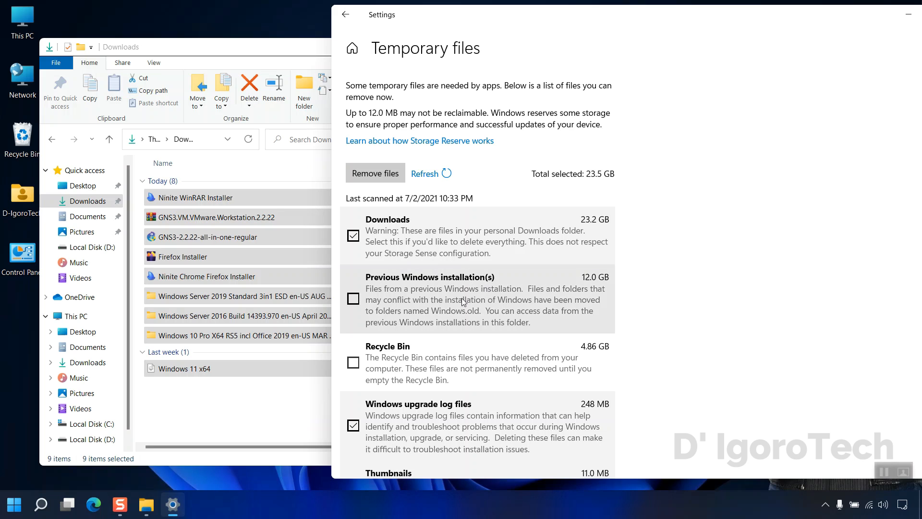
mouse_move(529, 309)
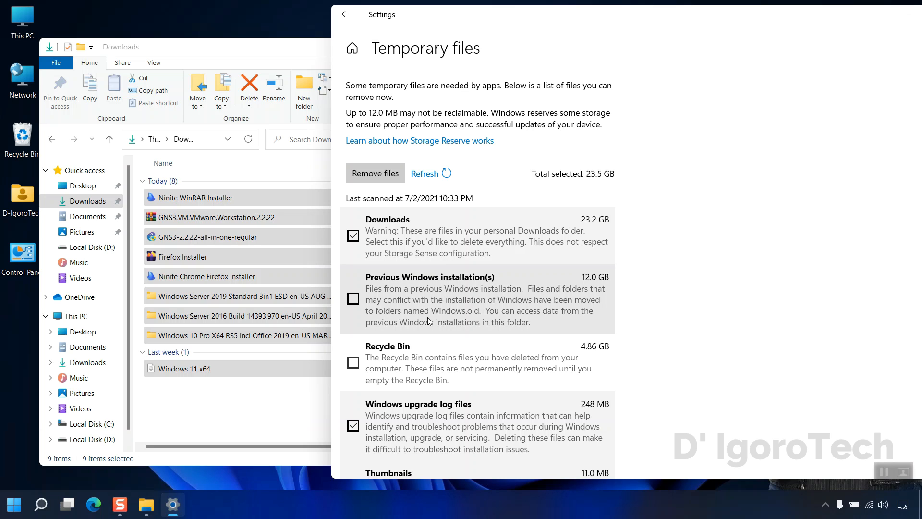
mouse_move(193, 50)
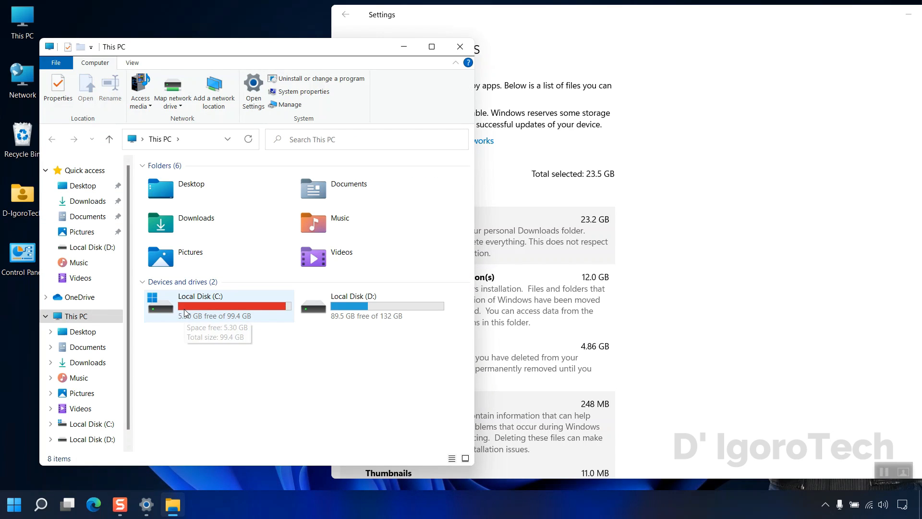
View Windows.old on C:, tick Previous Windows installation(s) (12.0 GB), and close the C: window
double_click(200, 295)
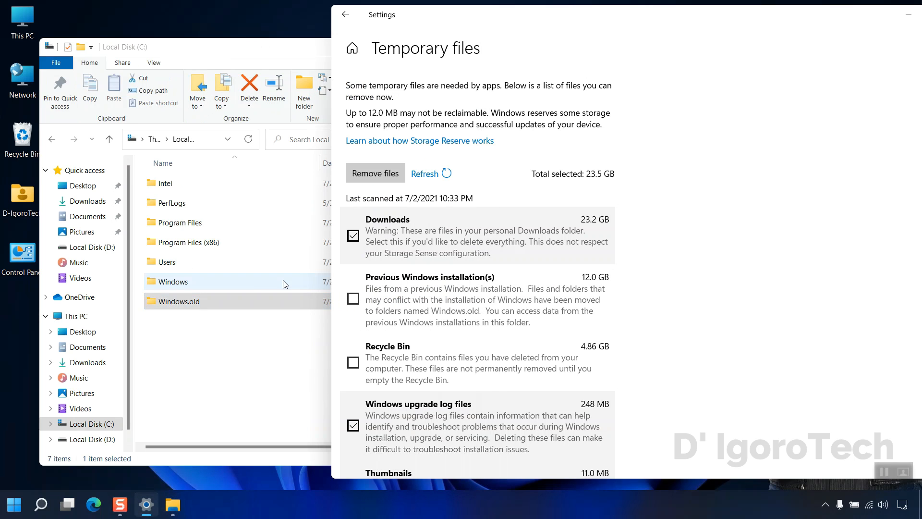
left_click(177, 301)
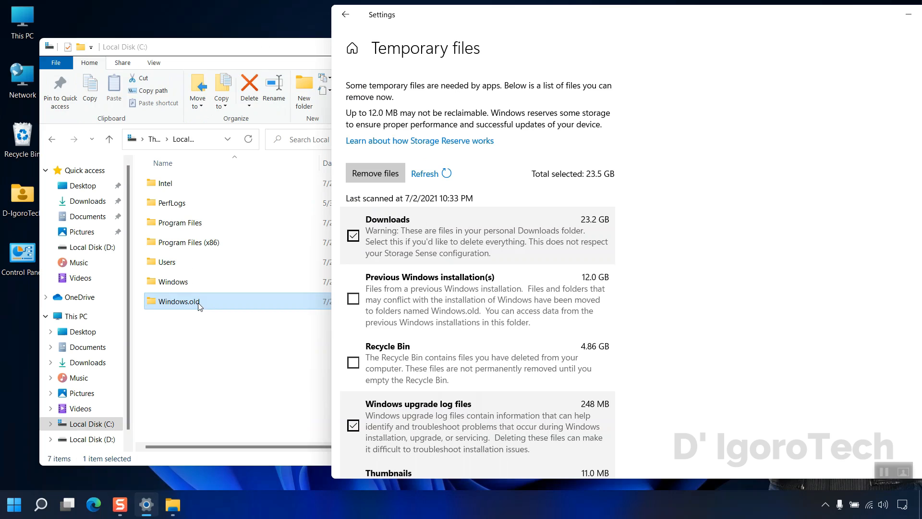
left_click(352, 298)
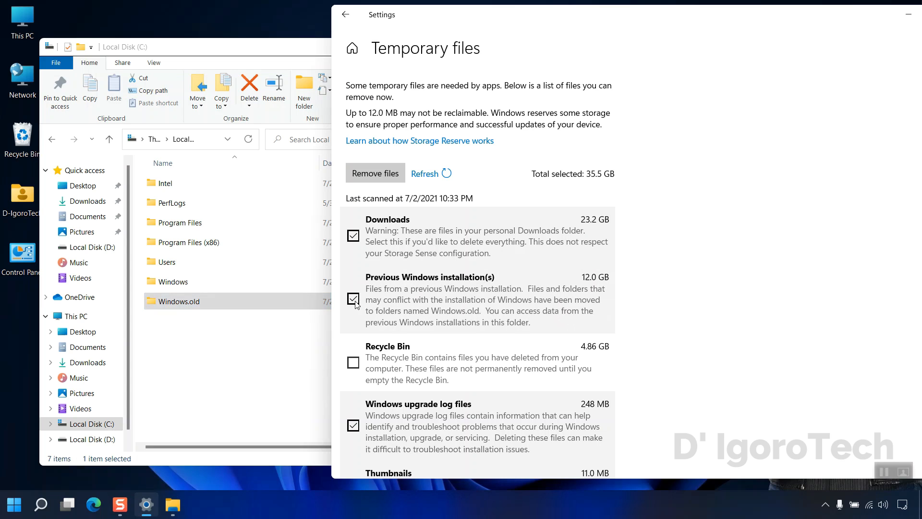
mouse_move(357, 305)
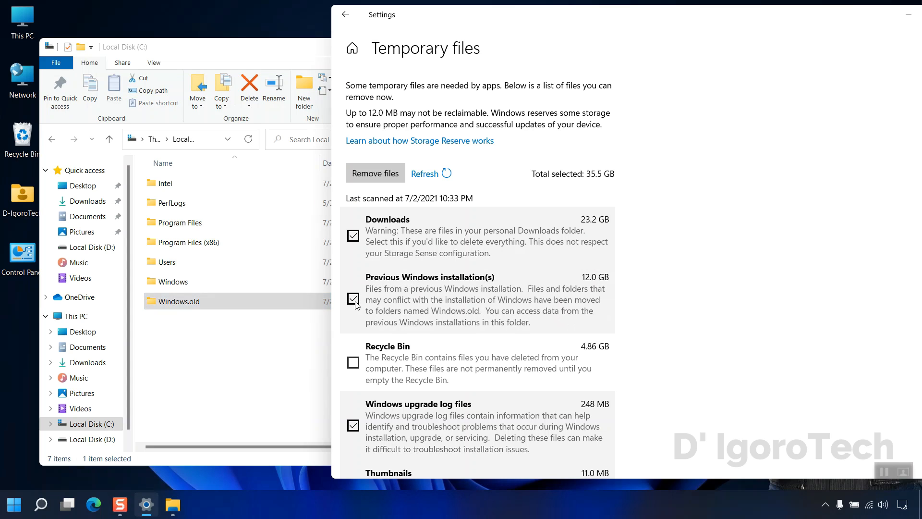
scroll("down", 3)
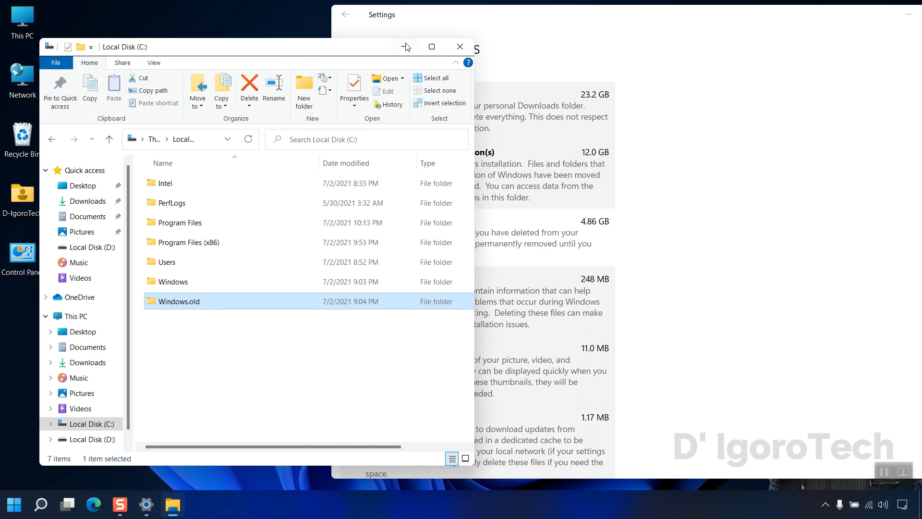
left_click(459, 46)
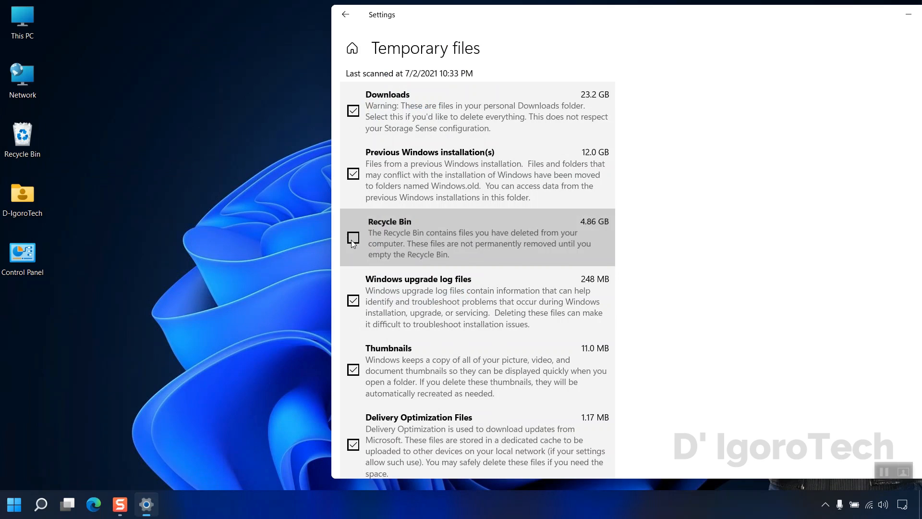
Browse C:\Windows\SoftwareDistribution\Download and scroll through the stored update files
scroll("down", 3)
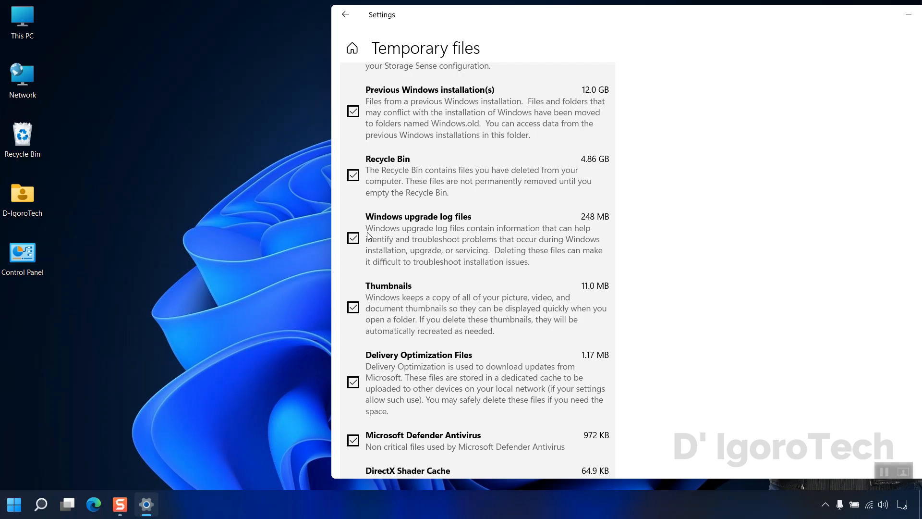
mouse_move(21, 22)
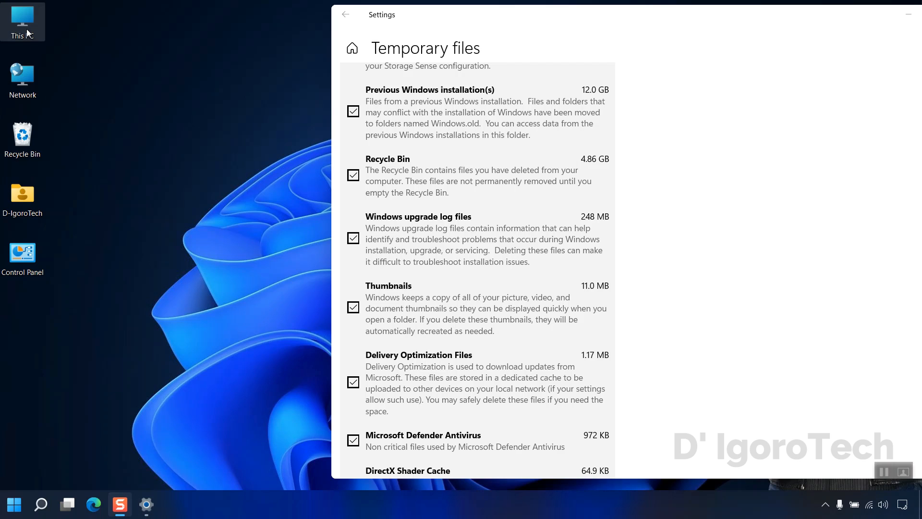
double_click(21, 16)
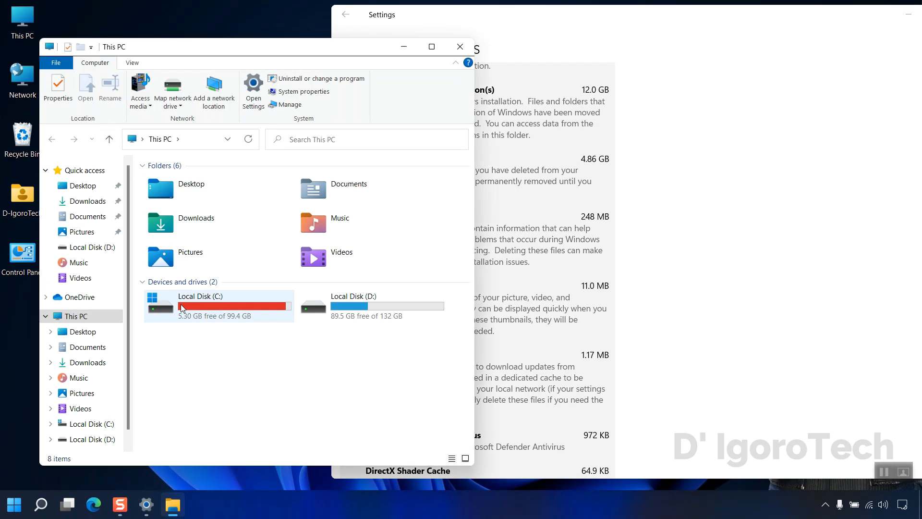
double_click(200, 295)
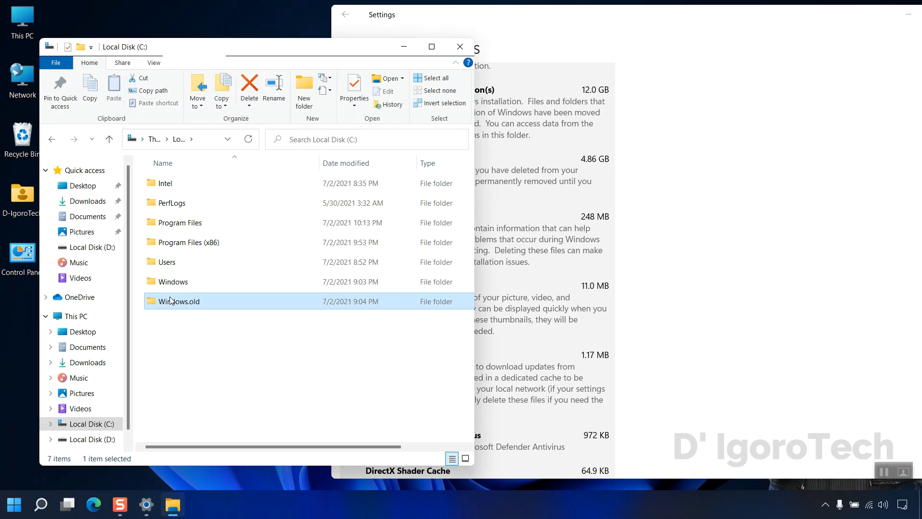
double_click(173, 281)
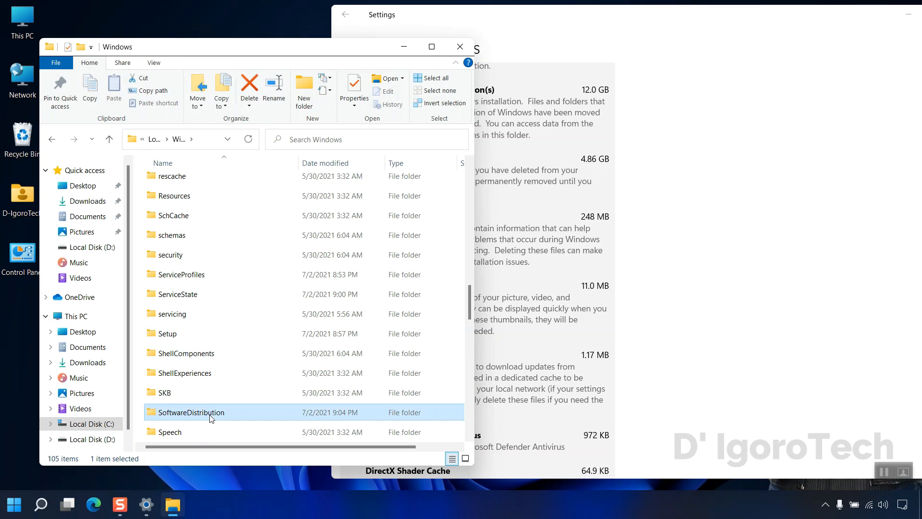
double_click(190, 411)
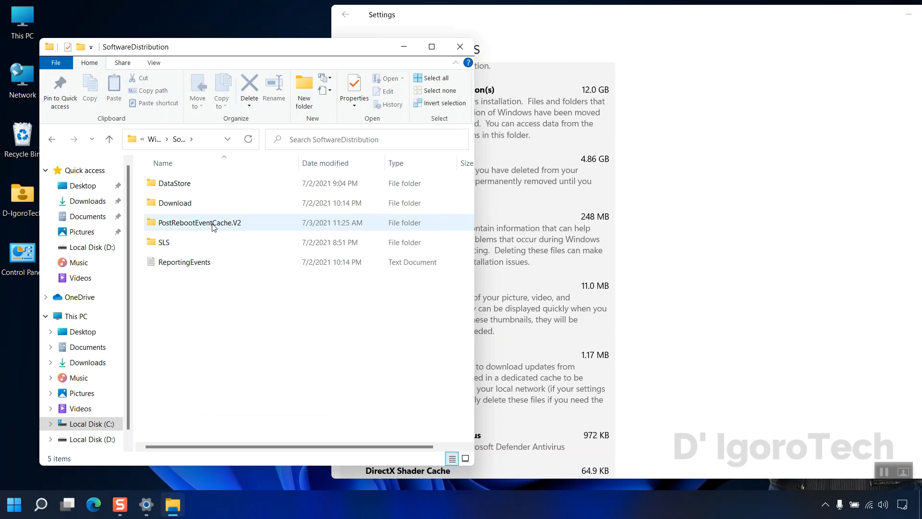
double_click(173, 202)
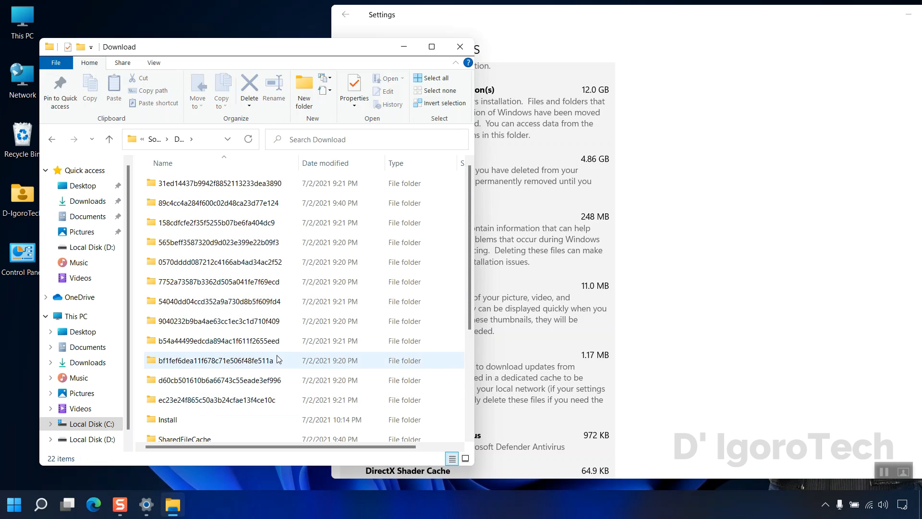
scroll("down", 3)
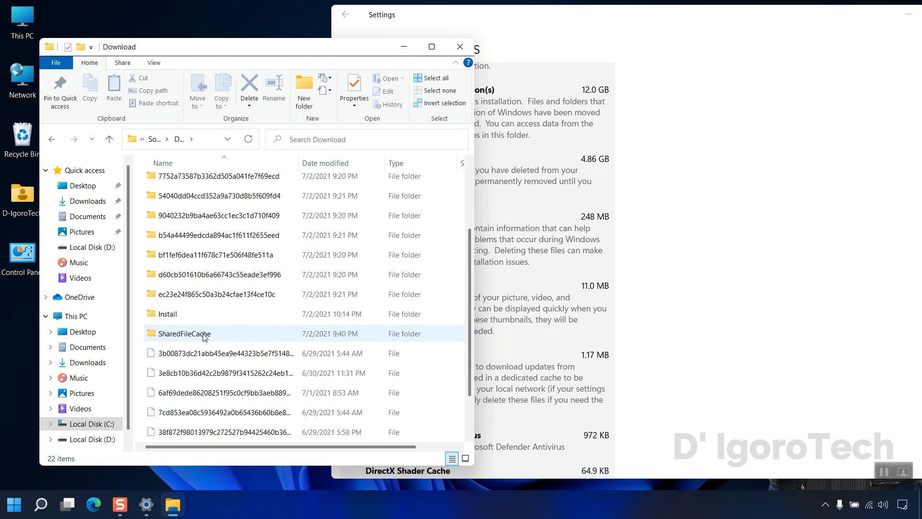
scroll("down", 3)
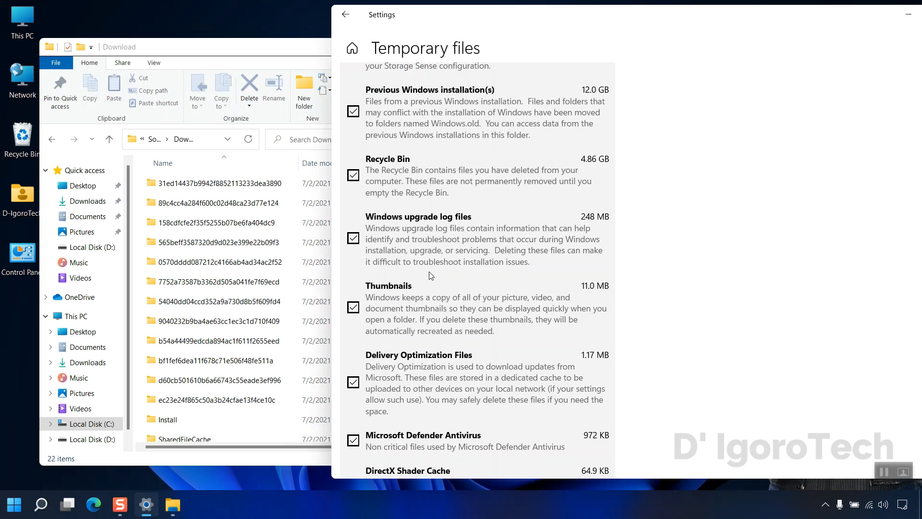
scroll("down", 3)
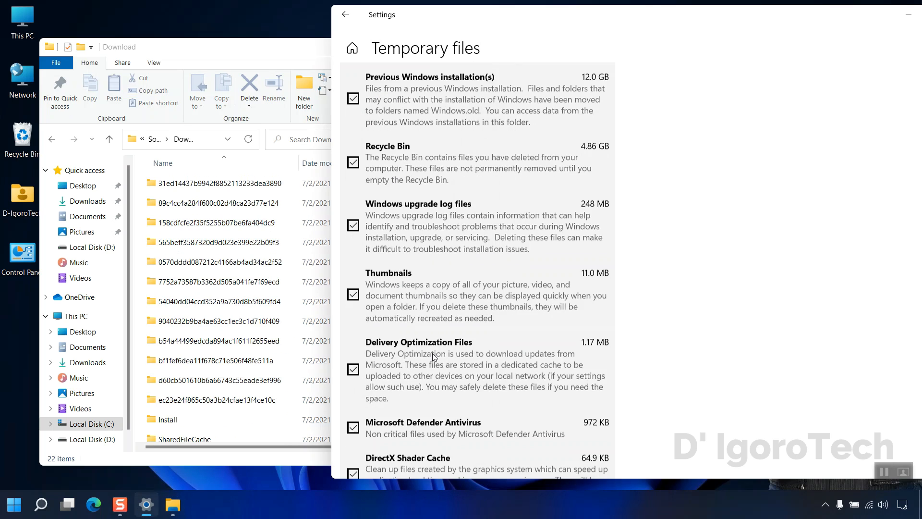
scroll("down", 3)
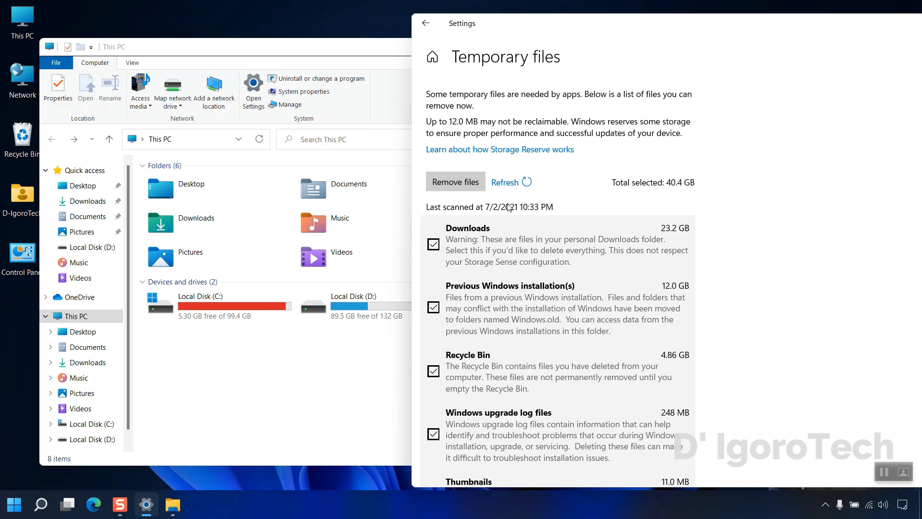
Remove the 40.4 GB of ticked temporary files, confirming the permanent-deletion warning
scroll("down", 3)
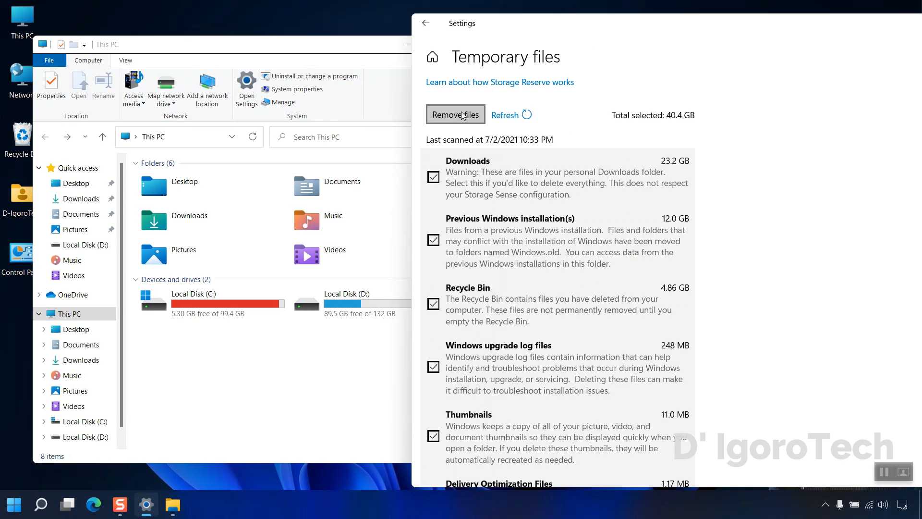
left_click(455, 115)
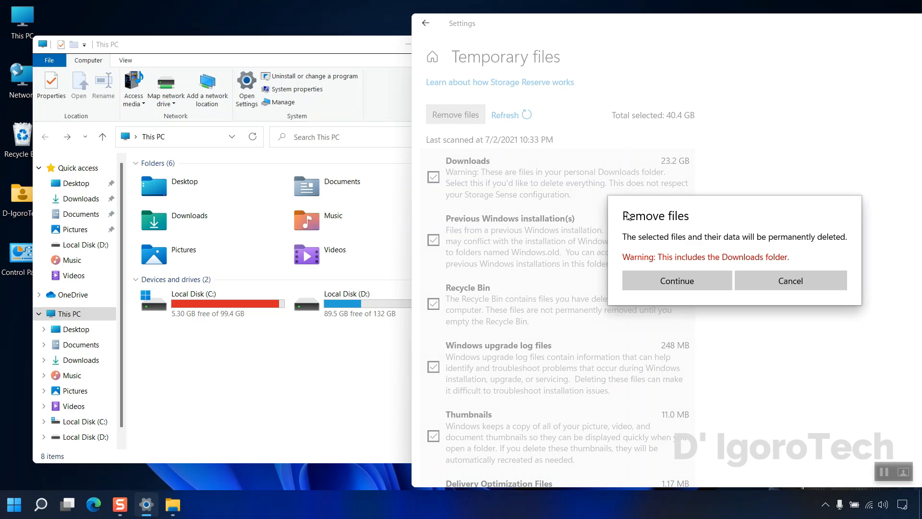
mouse_move(693, 245)
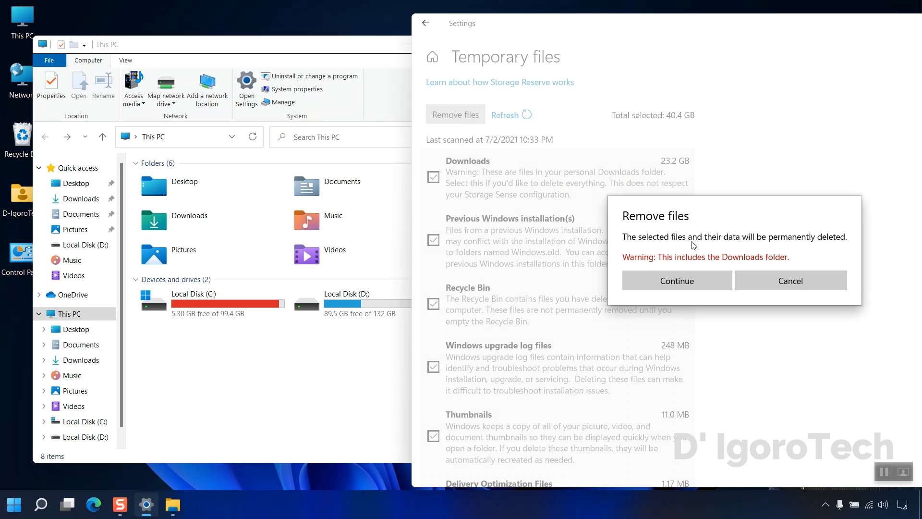
mouse_move(829, 246)
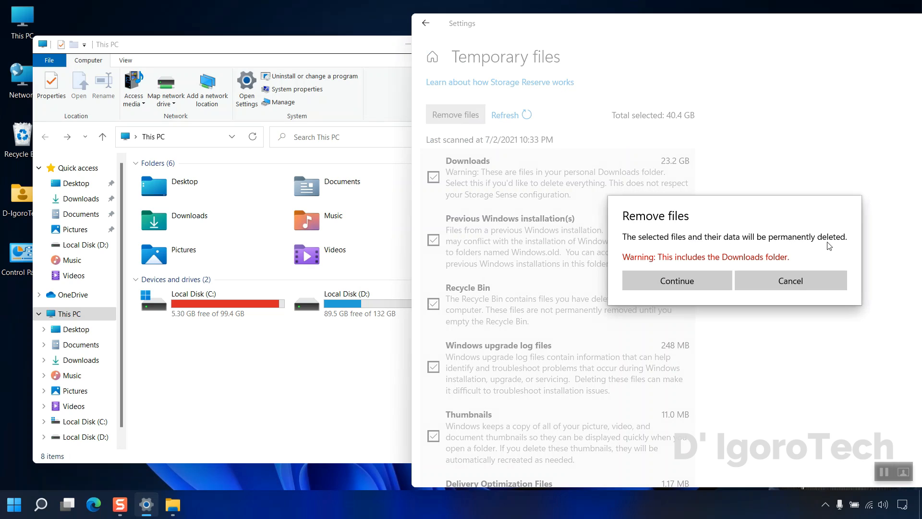
mouse_move(675, 288)
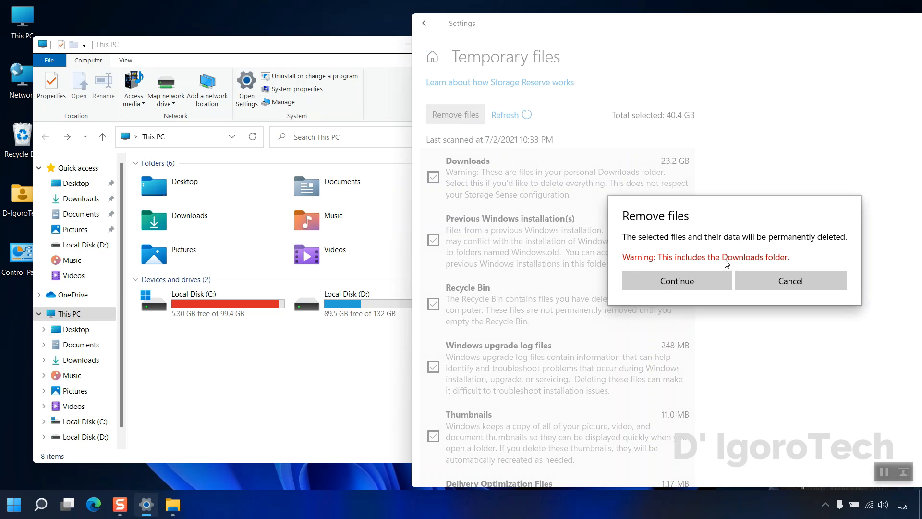
mouse_move(652, 263)
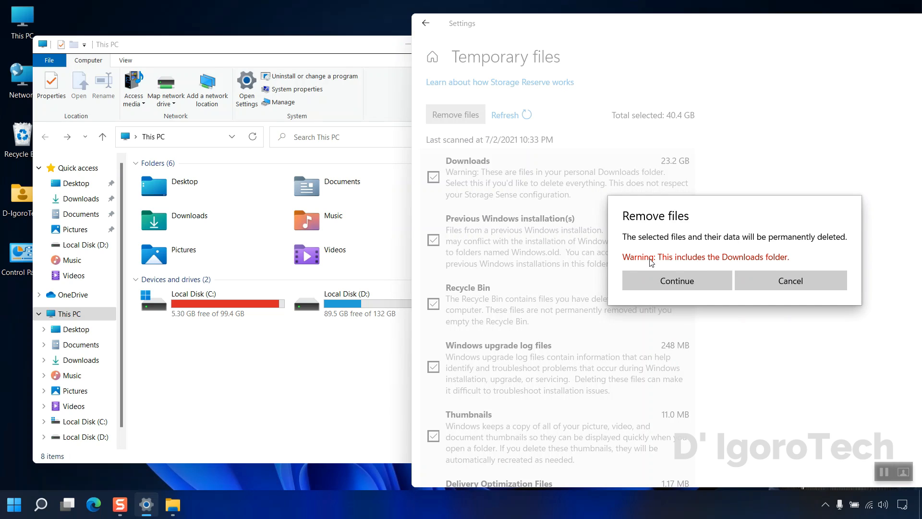
mouse_move(790, 280)
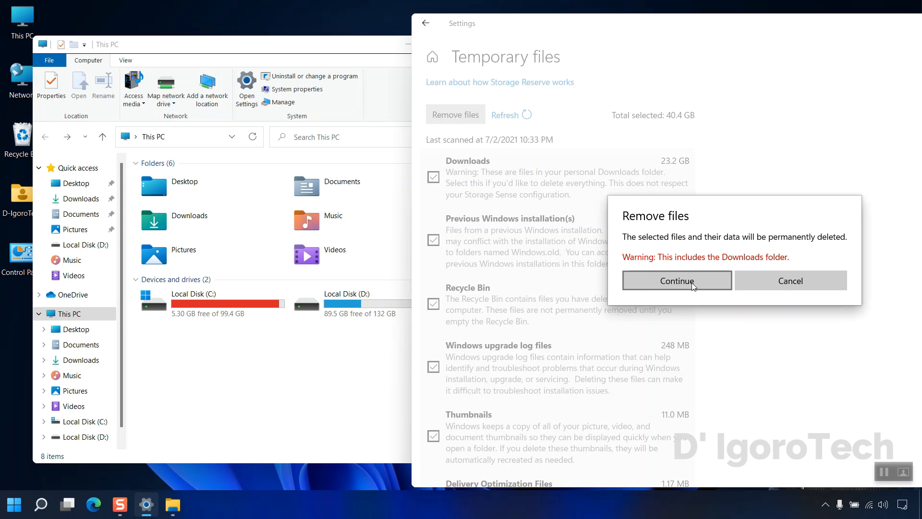
left_click(676, 280)
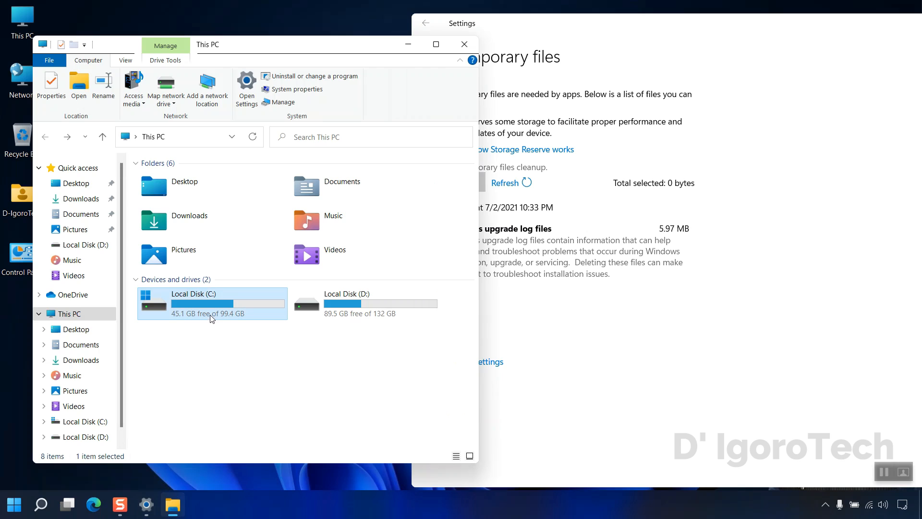
mouse_move(258, 312)
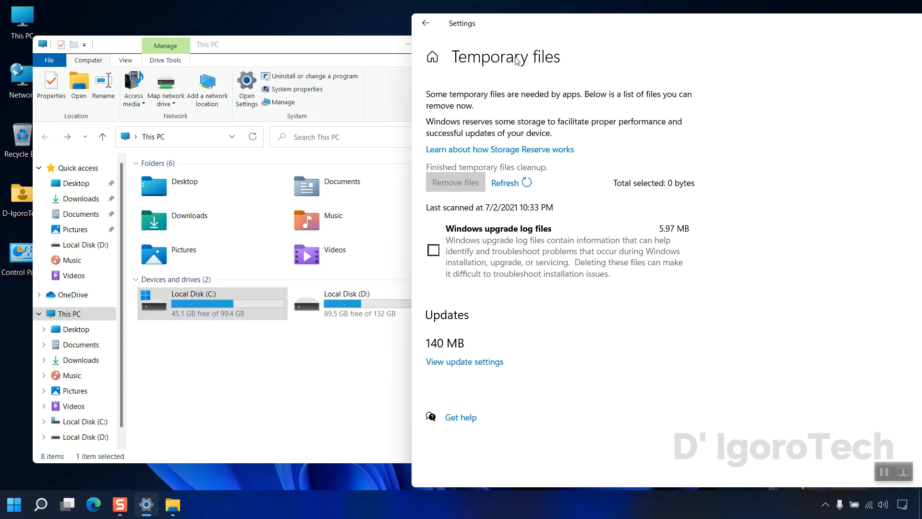
Return from Temporary files to the Storage overview, with C: at 45.1 GB free
left_click(425, 23)
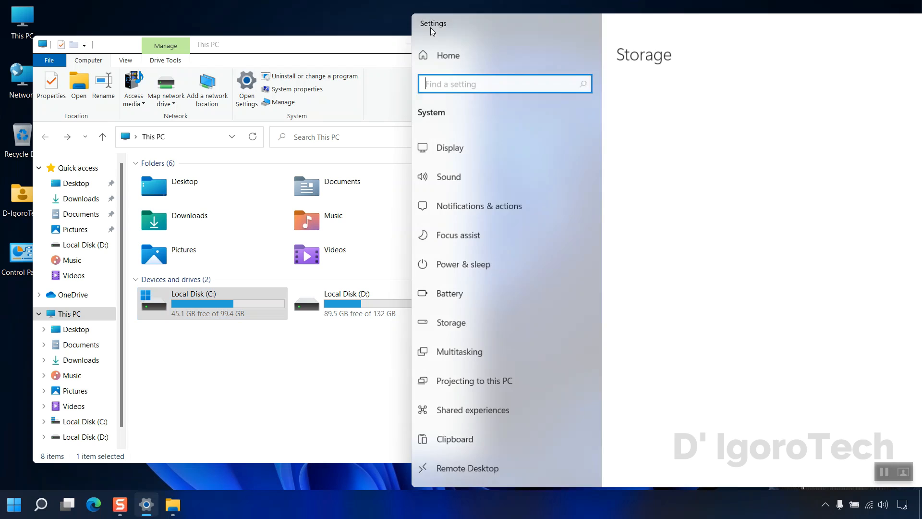
Open the 25.8 GB Videos category and view its 26 movie folders in File Explorer
left_click(453, 322)
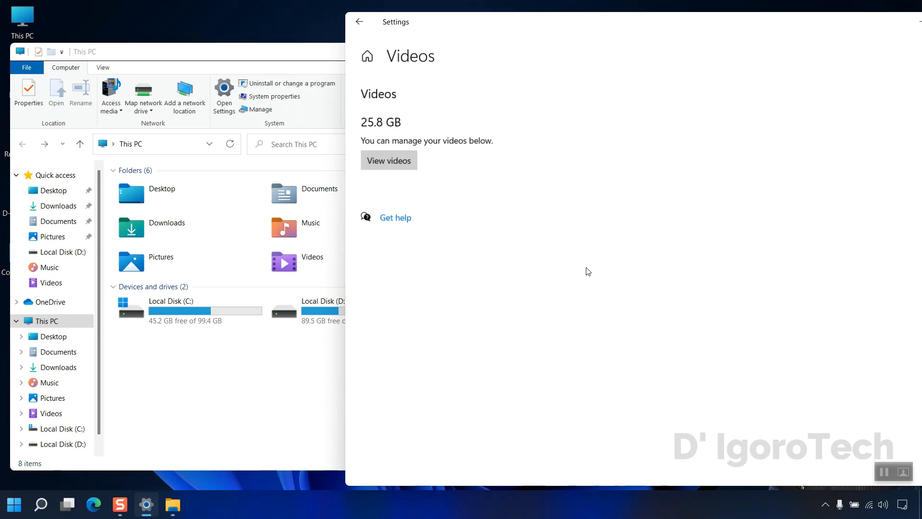
mouse_move(388, 160)
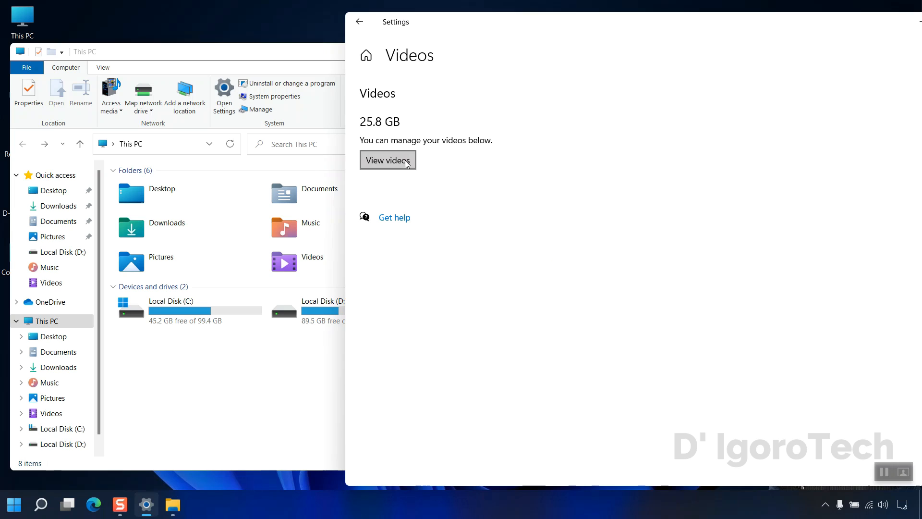
left_click(388, 160)
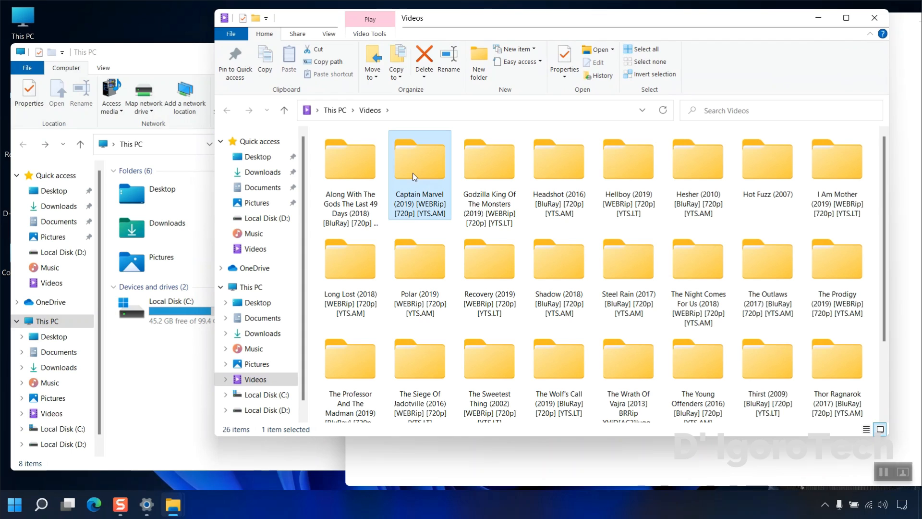
Select all 26 movie folders in Videos and permanently delete them, confirming with Yes
left_click(489, 259)
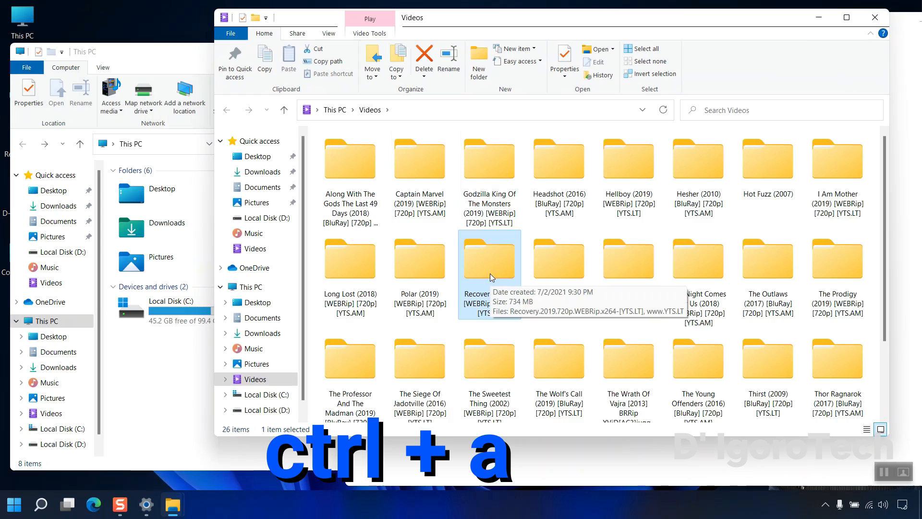
key("ctrl+a")
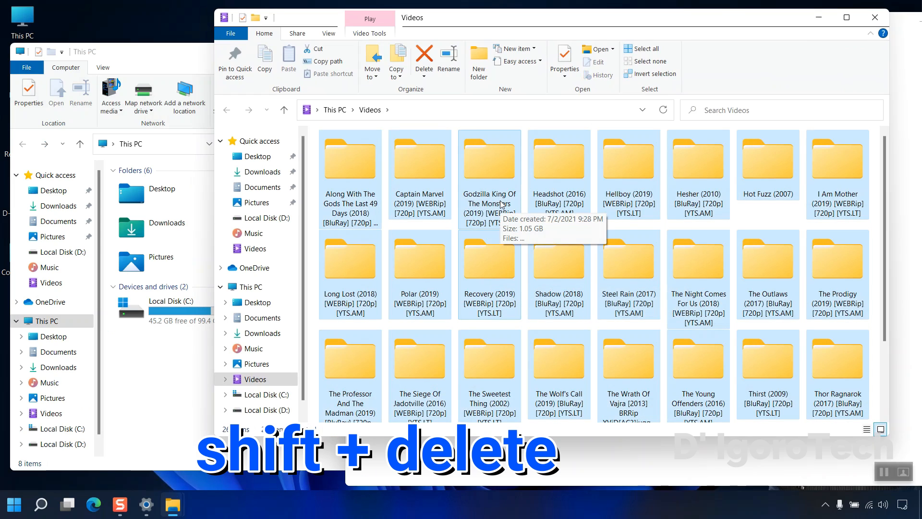
key("ctrl+a")
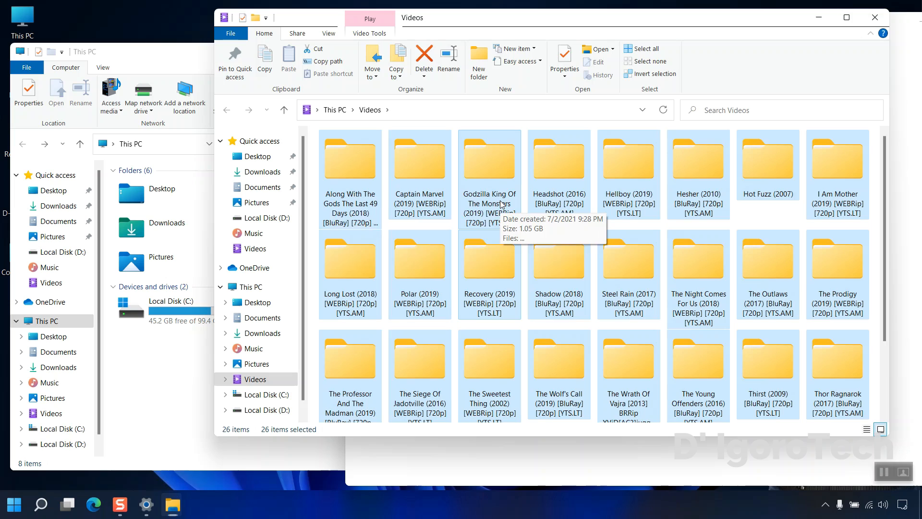
left_click(423, 53)
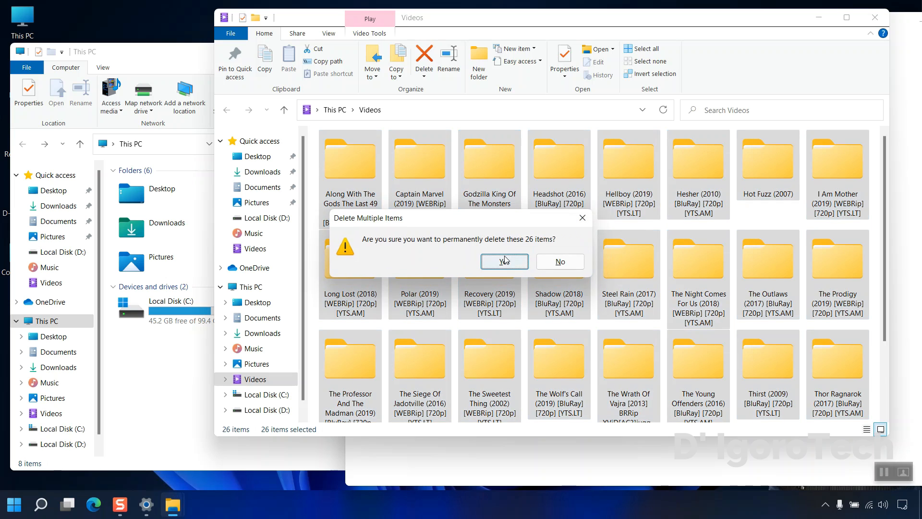
left_click(502, 262)
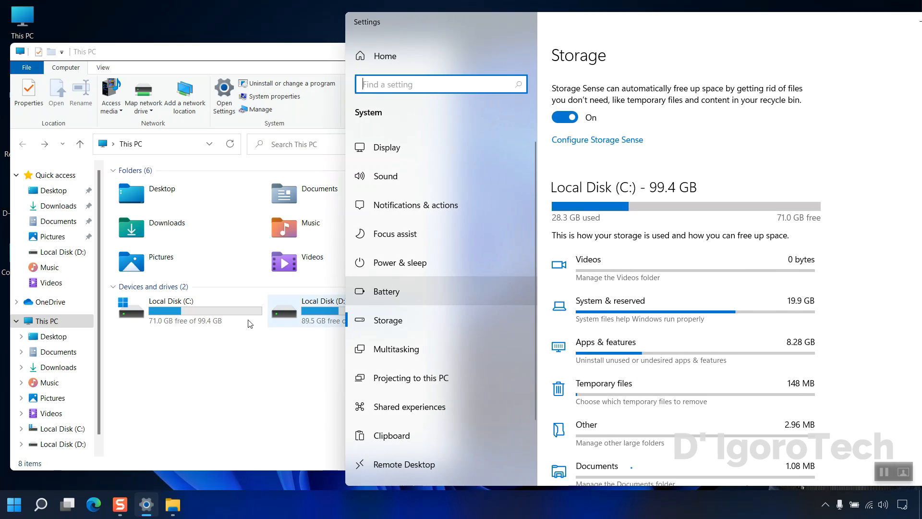
left_click(188, 311)
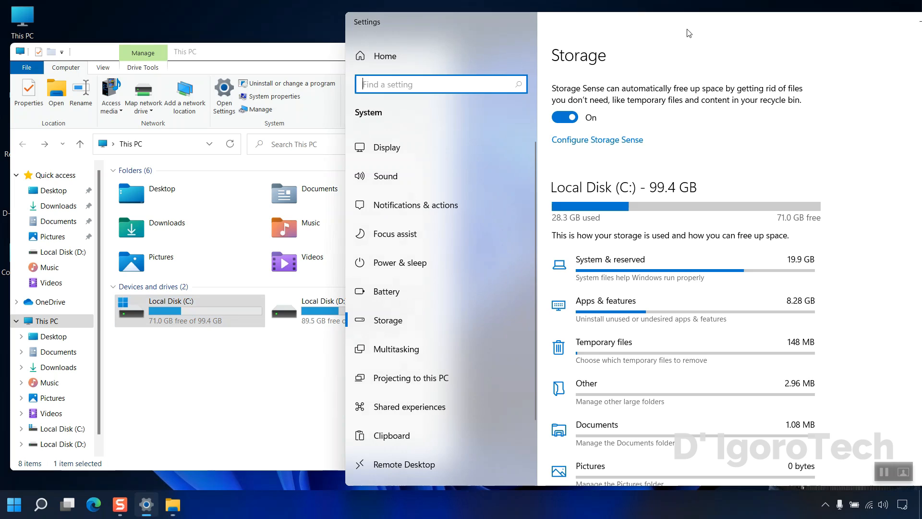
mouse_move(647, 261)
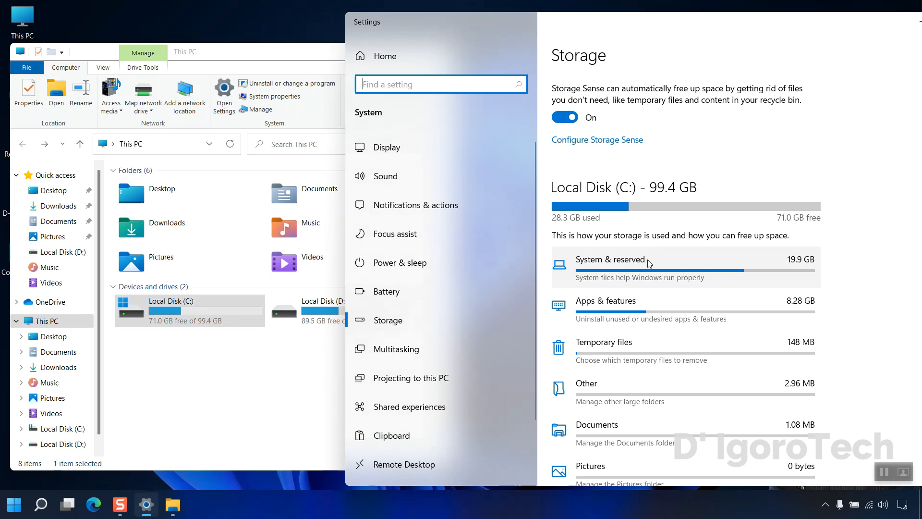
left_click(600, 259)
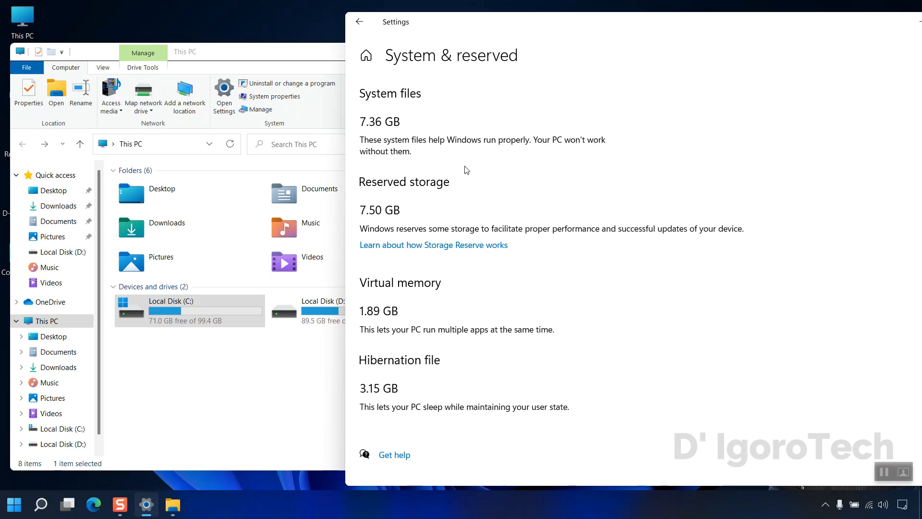
mouse_move(391, 47)
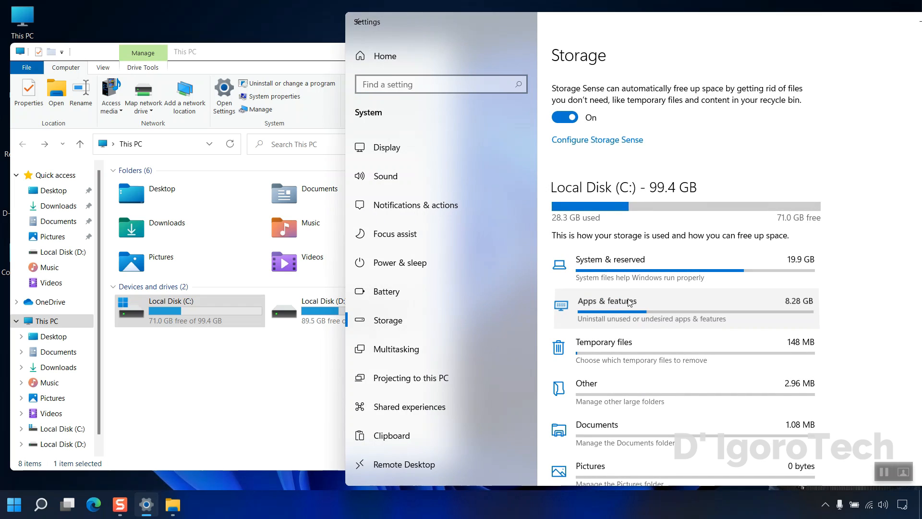
left_click(608, 301)
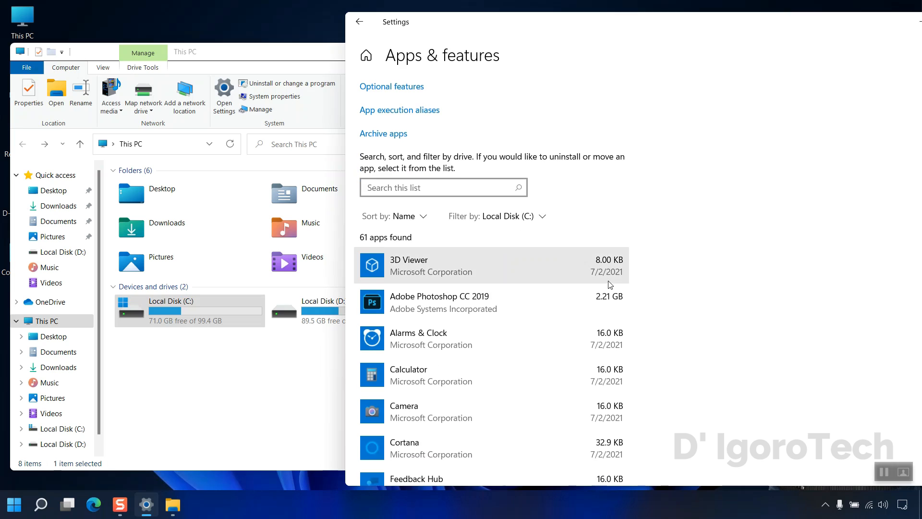
Sort the Apps & features list by size
left_click(395, 277)
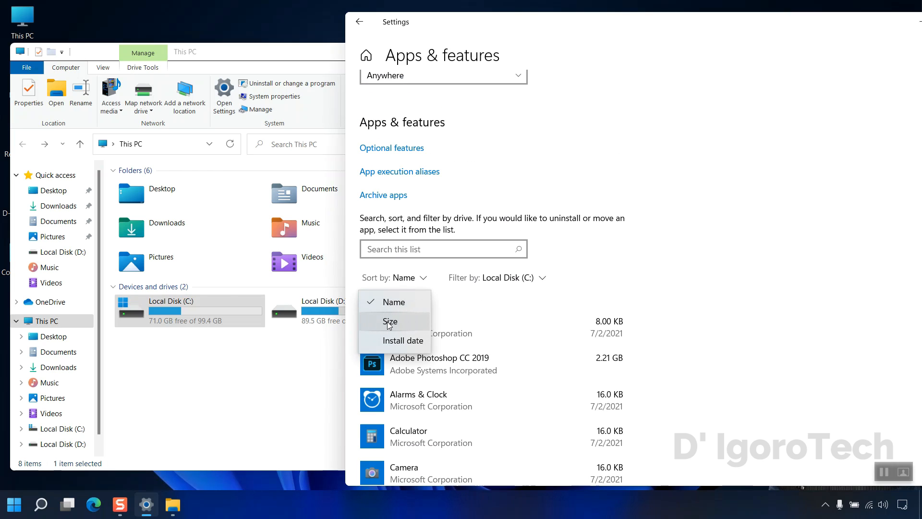
left_click(390, 321)
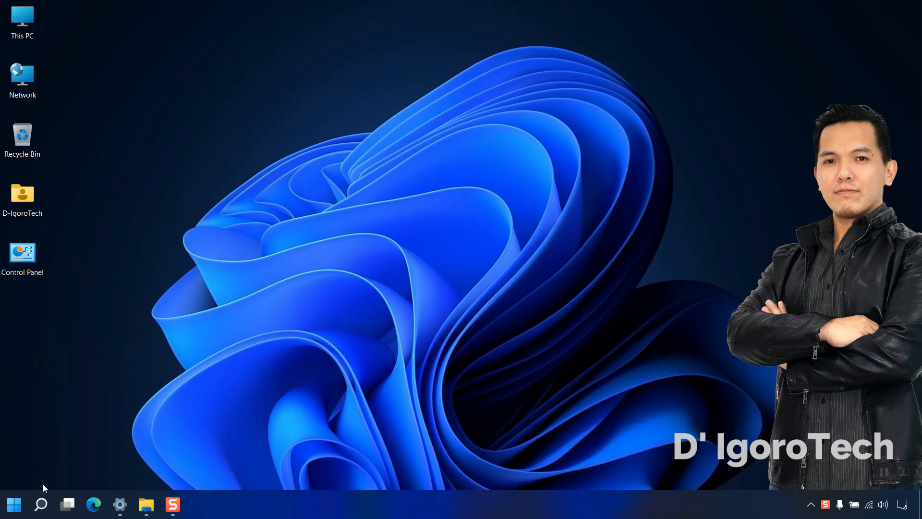
Launch Disk Cleanup from Start search and scan drive (C:) for removable files
left_click(40, 504)
type("disk cleanup")
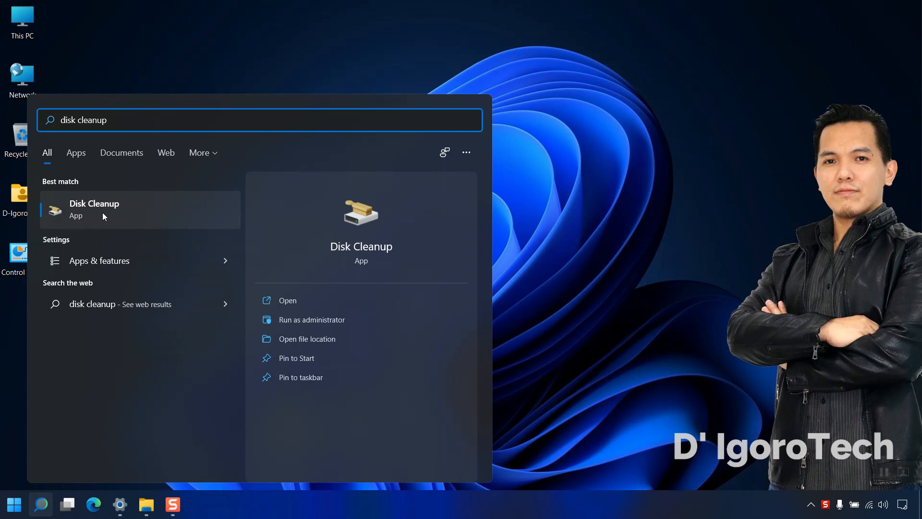
left_click(94, 209)
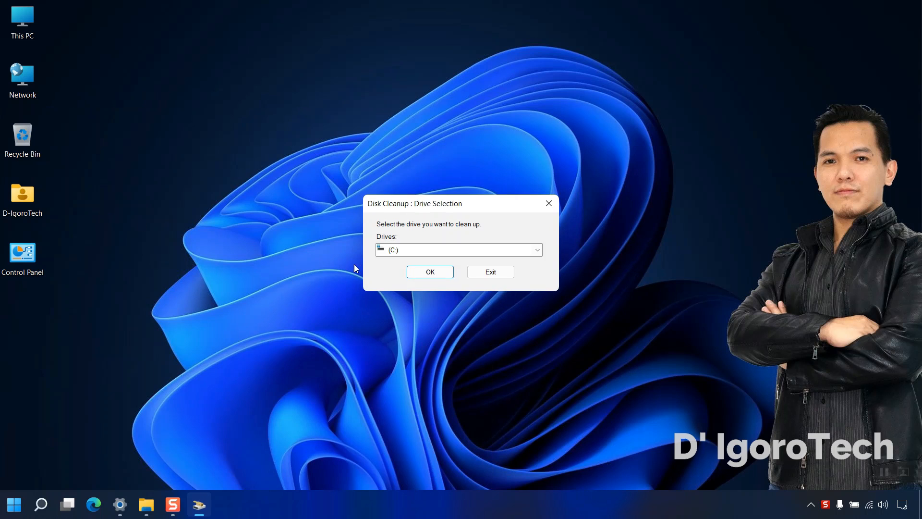
left_click(535, 249)
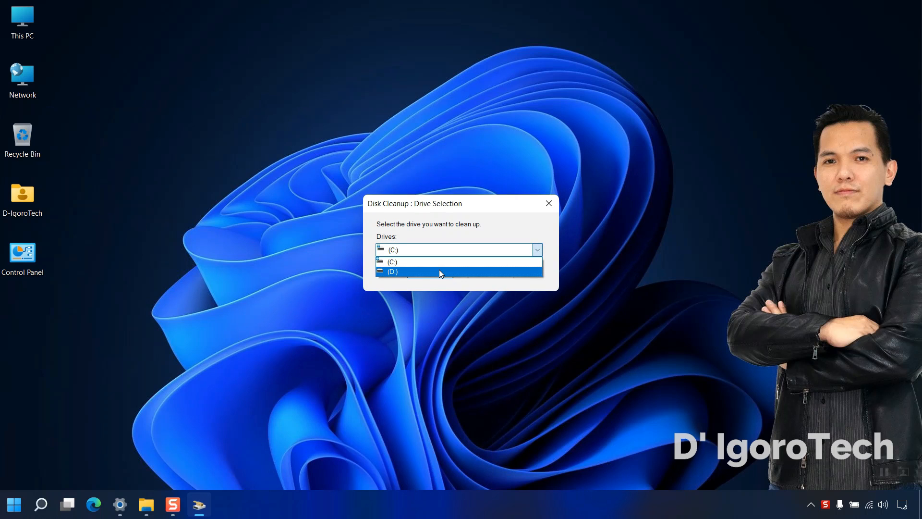
left_click(397, 261)
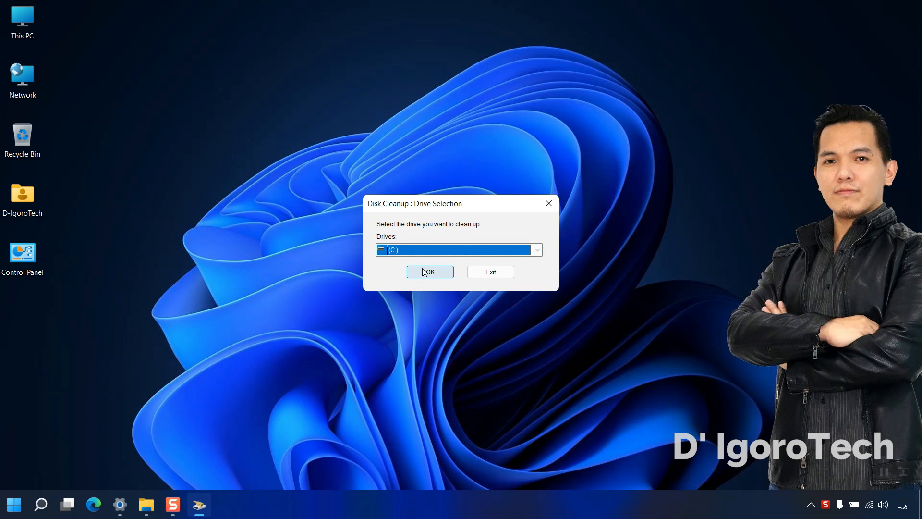
left_click(429, 272)
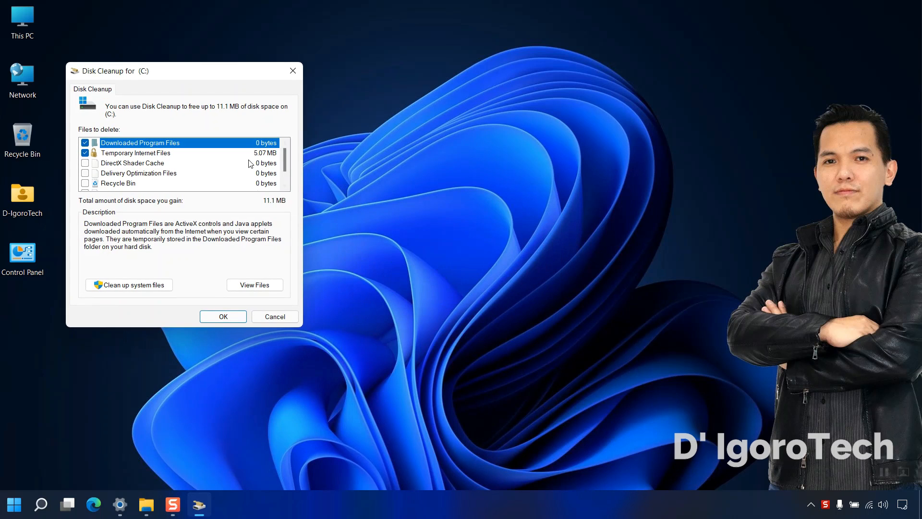
Tick every file category, including Recycle Bin and Thumbnails, and confirm deleting the files
left_click(85, 183)
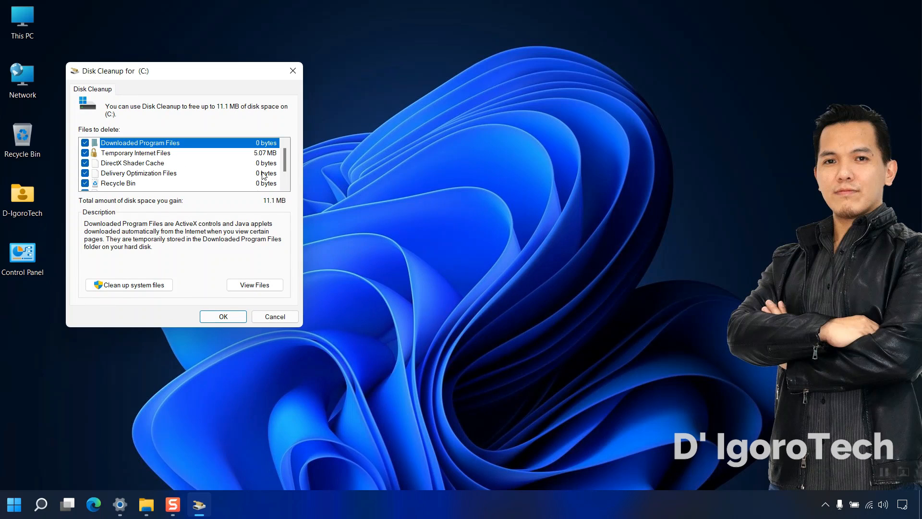
scroll("down", 3)
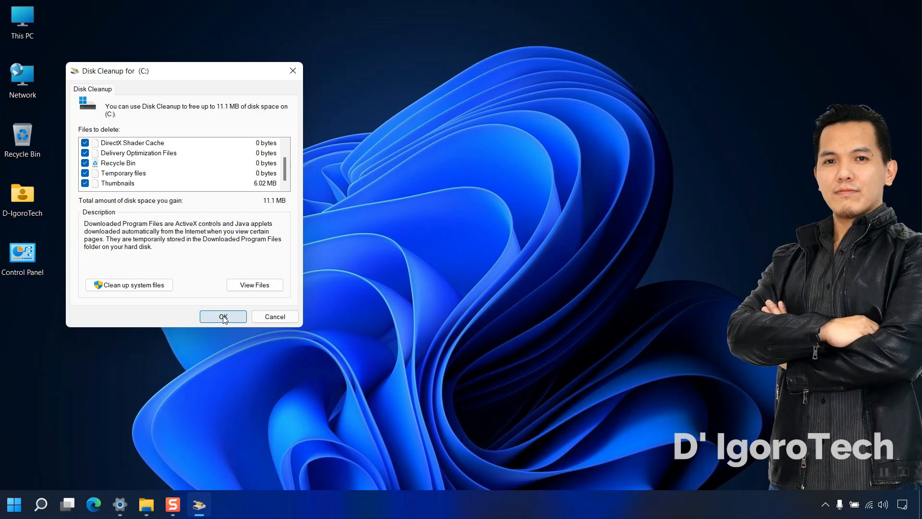
left_click(222, 316)
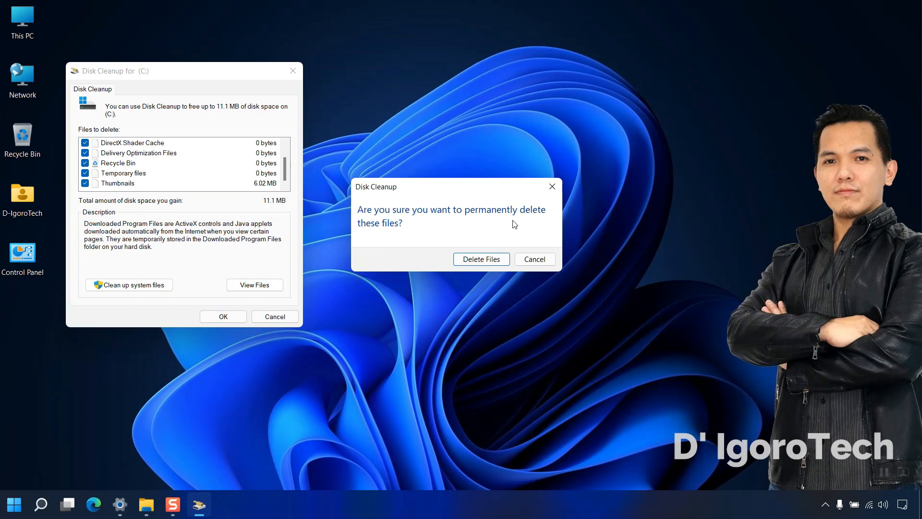
left_click(481, 259)
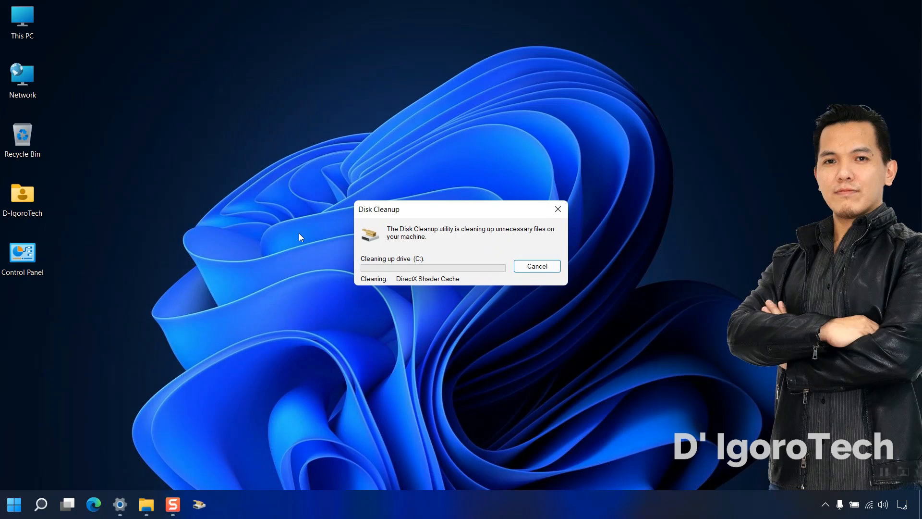